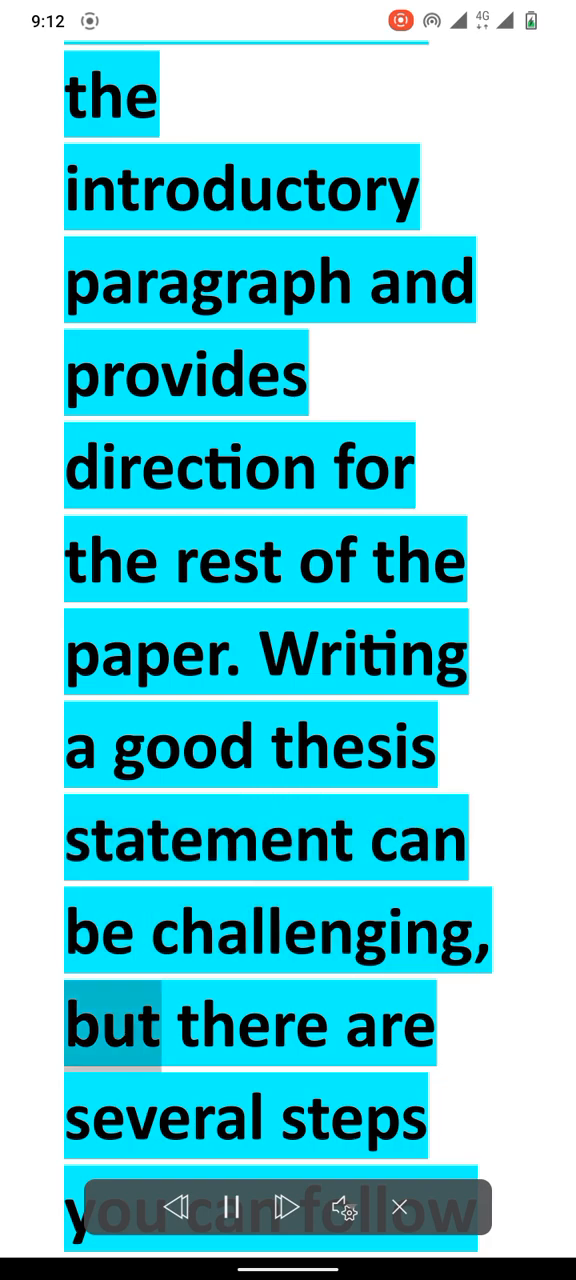
scroll("down", 3)
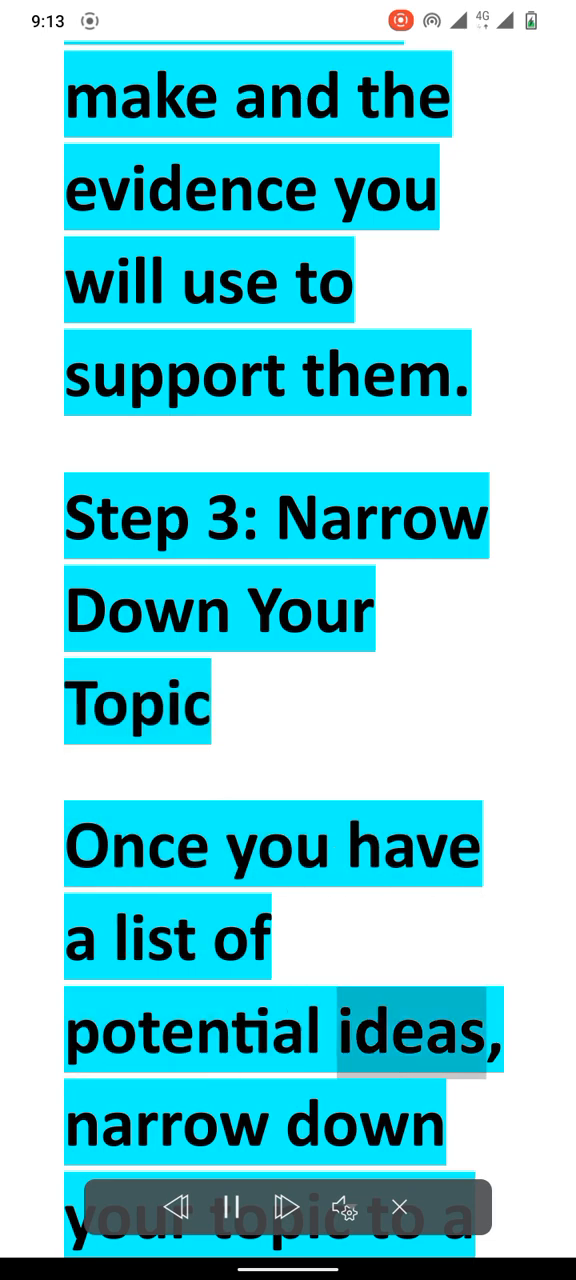
scroll("down", 3)
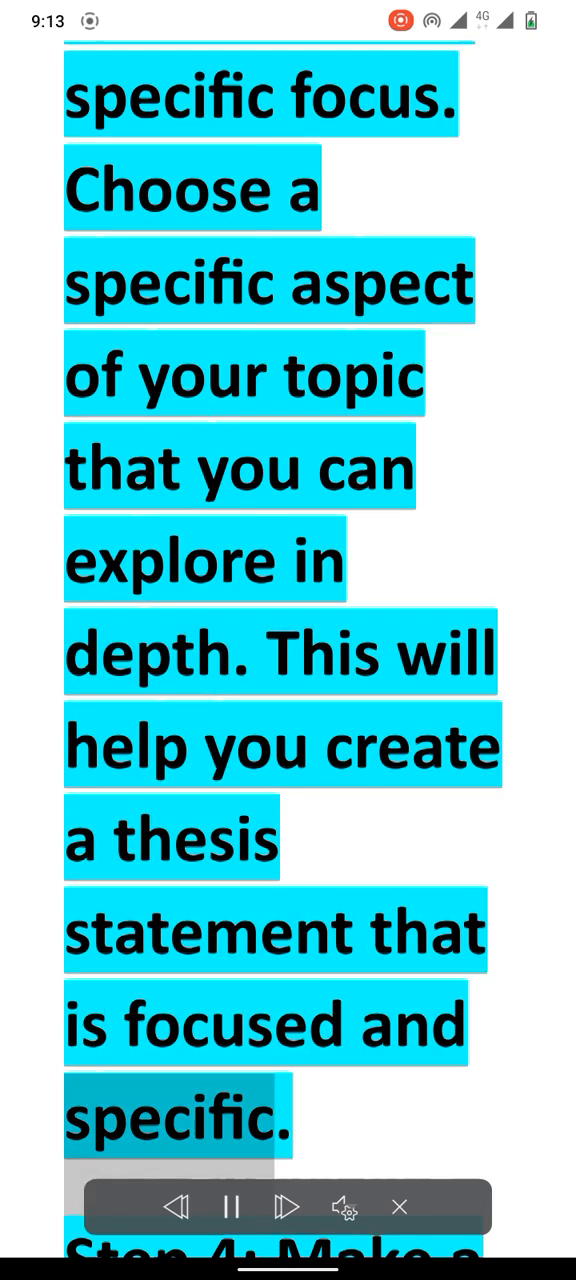
scroll("down", 3)
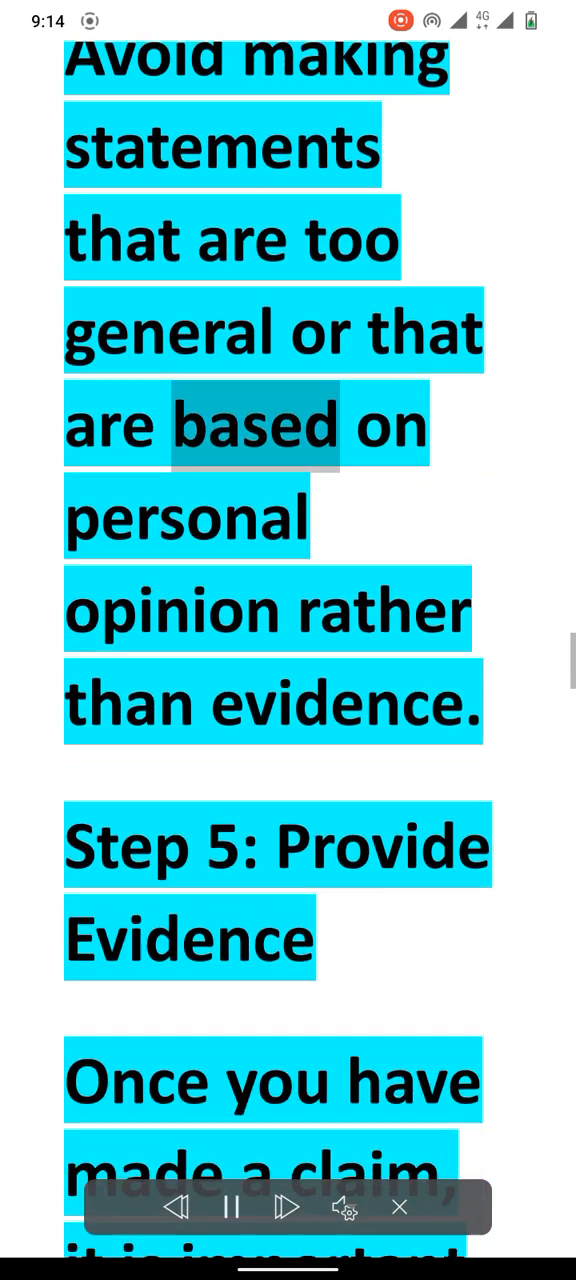
scroll("down", 3)
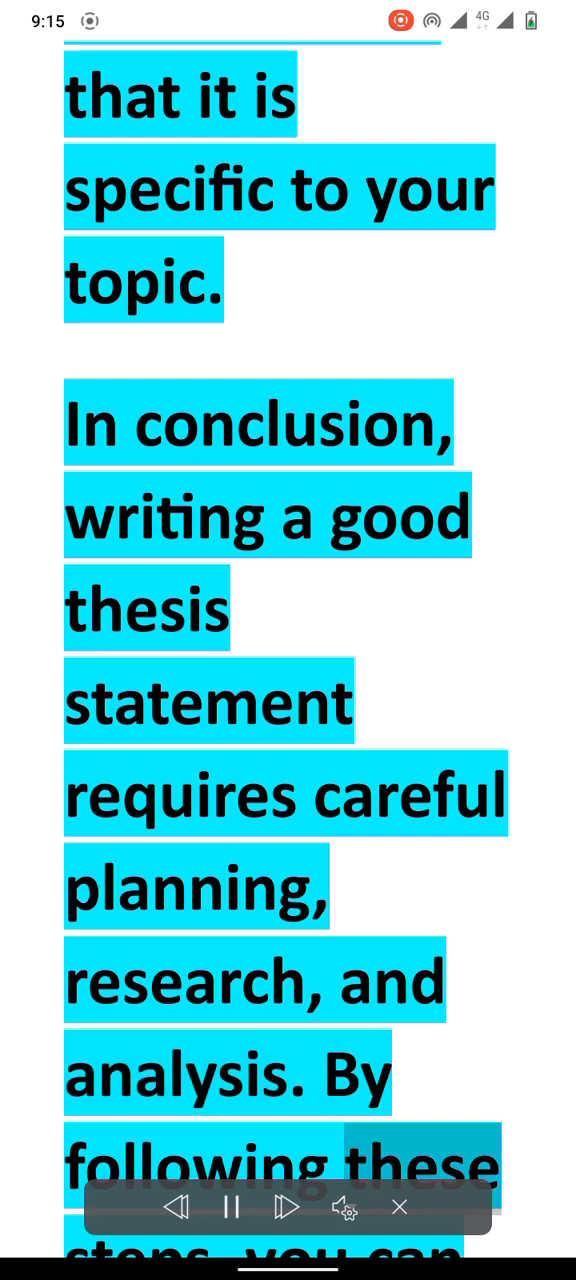
scroll("down", 3)
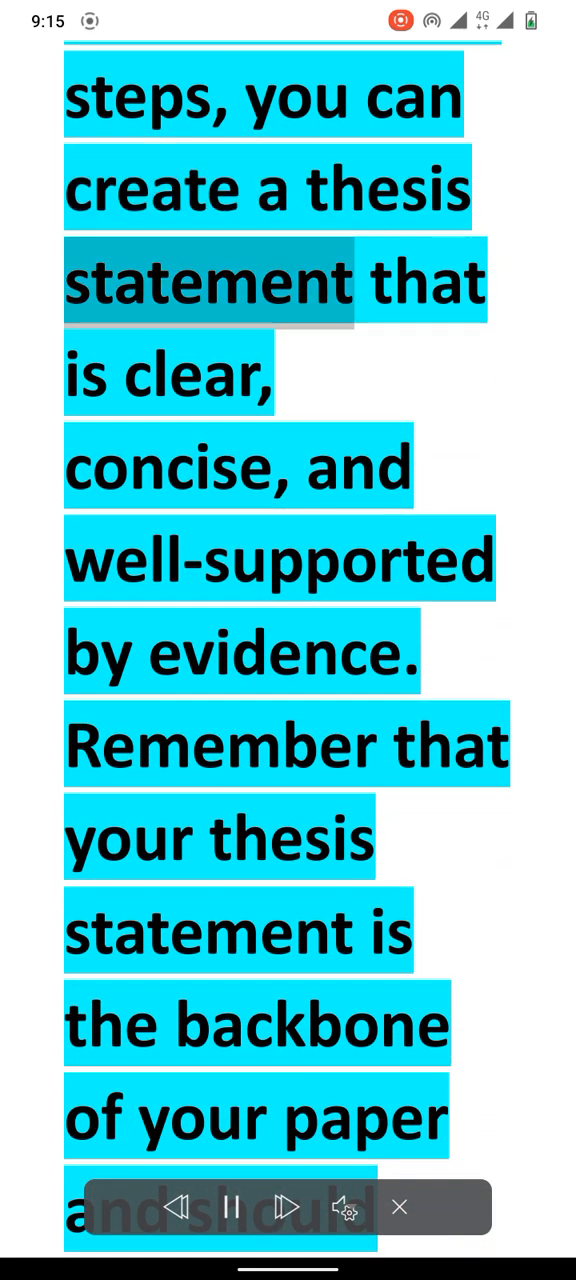